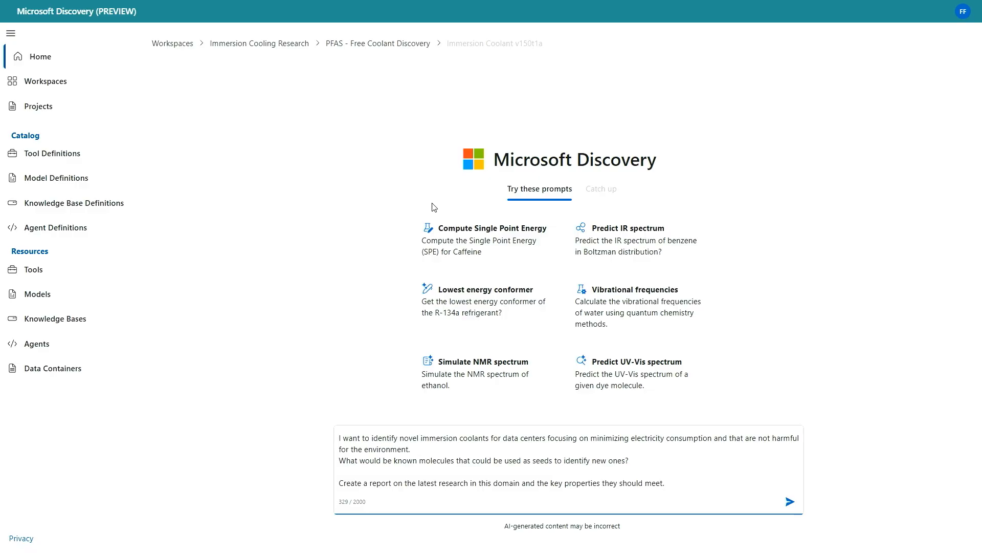
# Submit the research request on PFAS-free, energy-efficient immersion coolants and seed molecules.
pyautogui.click(790, 501)
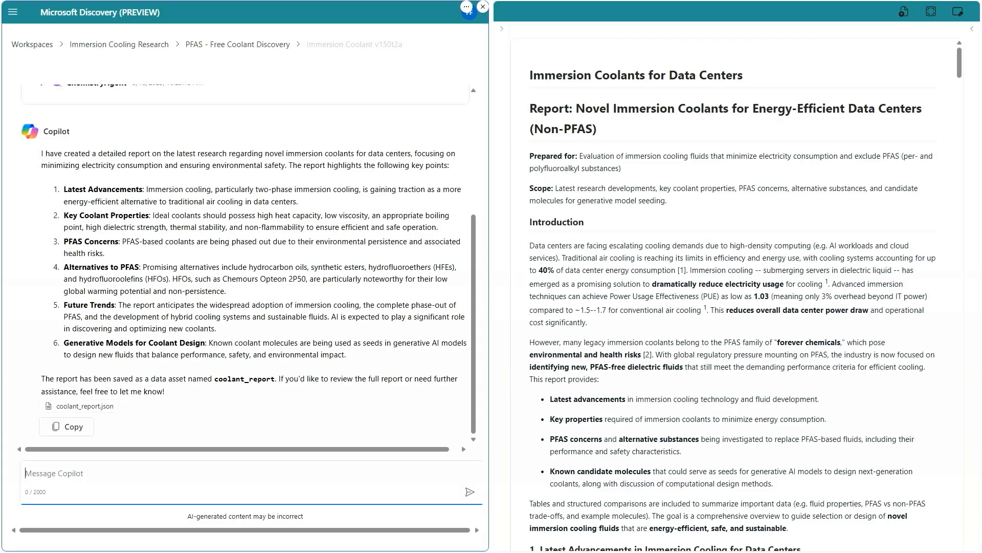
# Scroll the coolant report to the boiling point, dielectric strength, stability and flammability section.
pyautogui.scroll(-3)
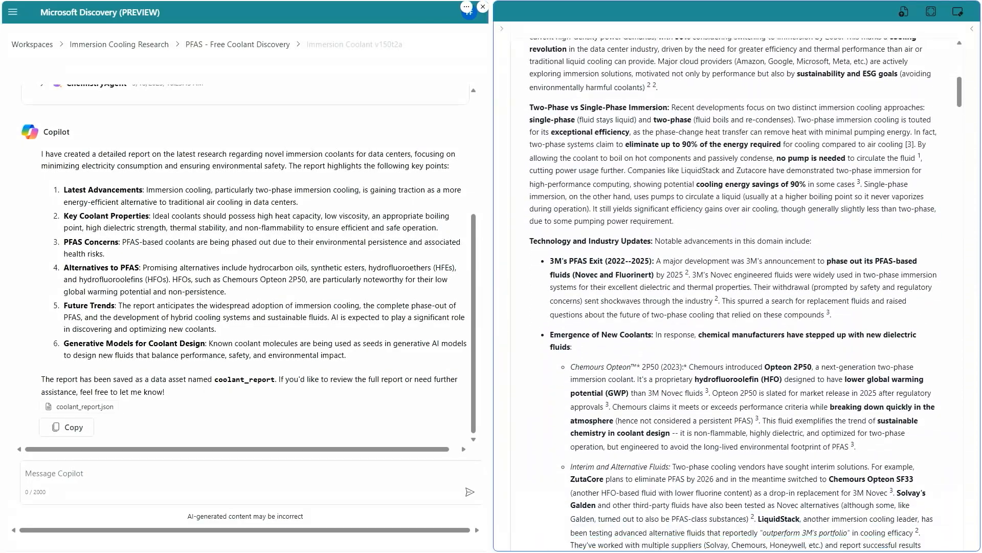
pyautogui.scroll(-3)
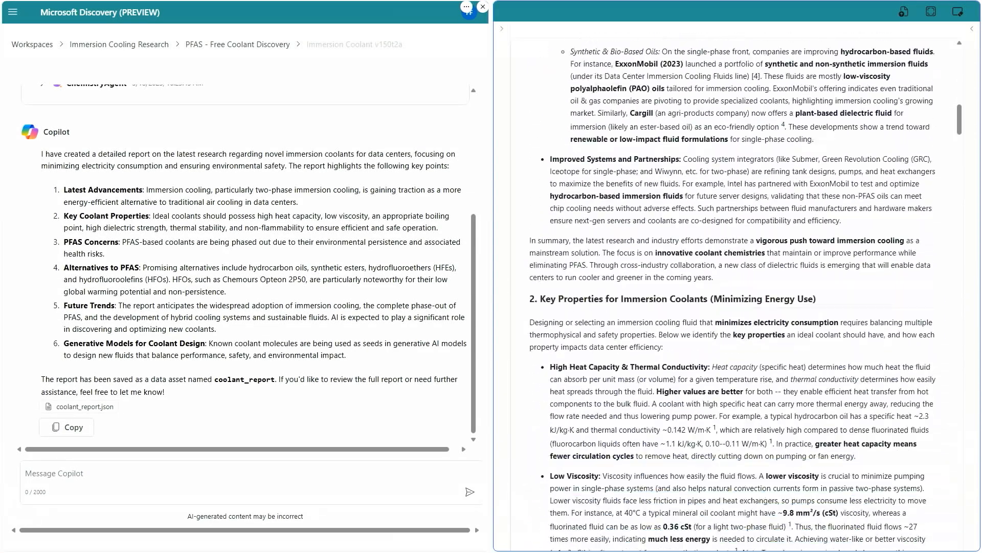
pyautogui.scroll(-3)
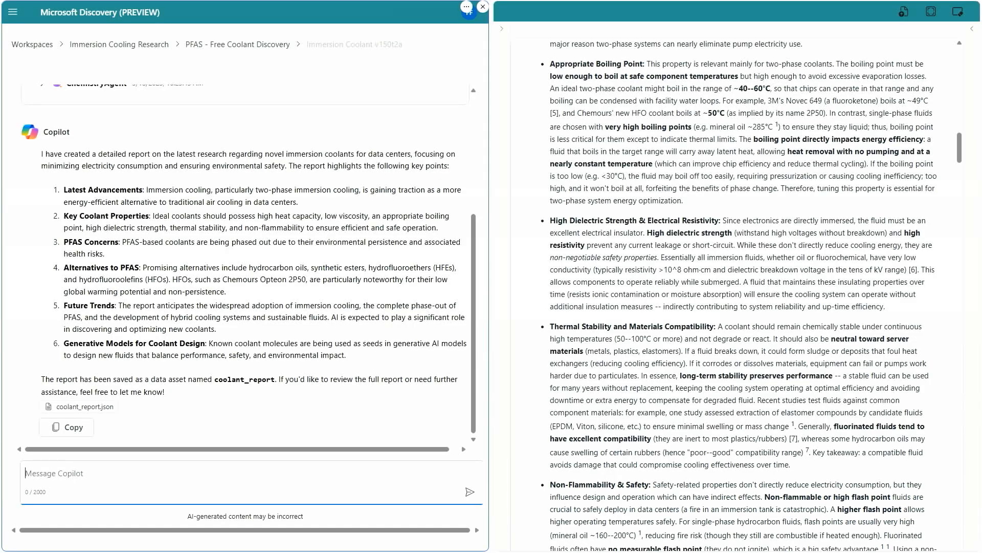
# Submit a computational plan request to find non-PFAS coolants using the report's seed molecules.
pyautogui.write('Design a computational plan, using seed molecules from report, to identify non-PFAs coolants that will meet the following criteria: 1. Boiling point between 25C and 65C 2. Density < 2000 kg/m3 3. Critical Temperature > 140C 4. Dielectric constant < 6')
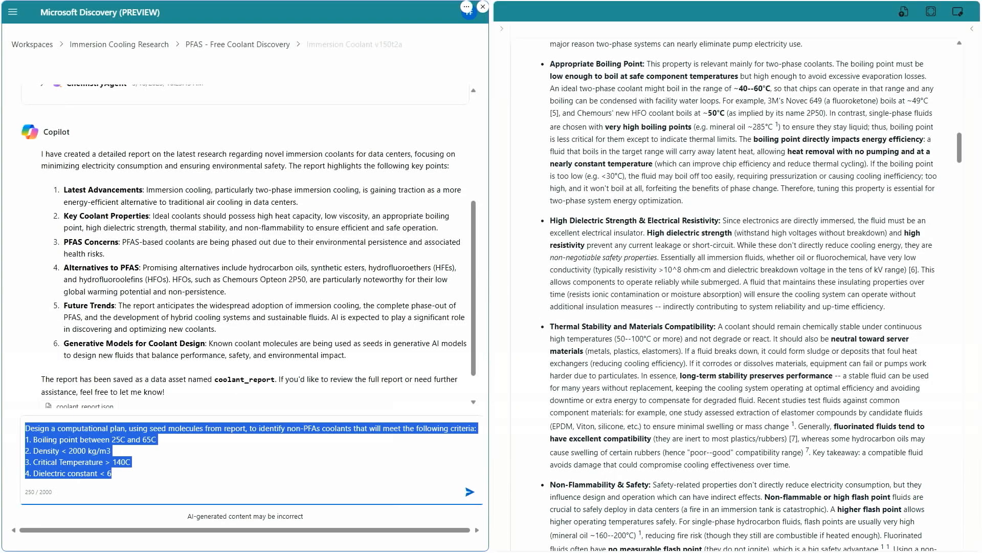
pyautogui.moveTo(248, 436)
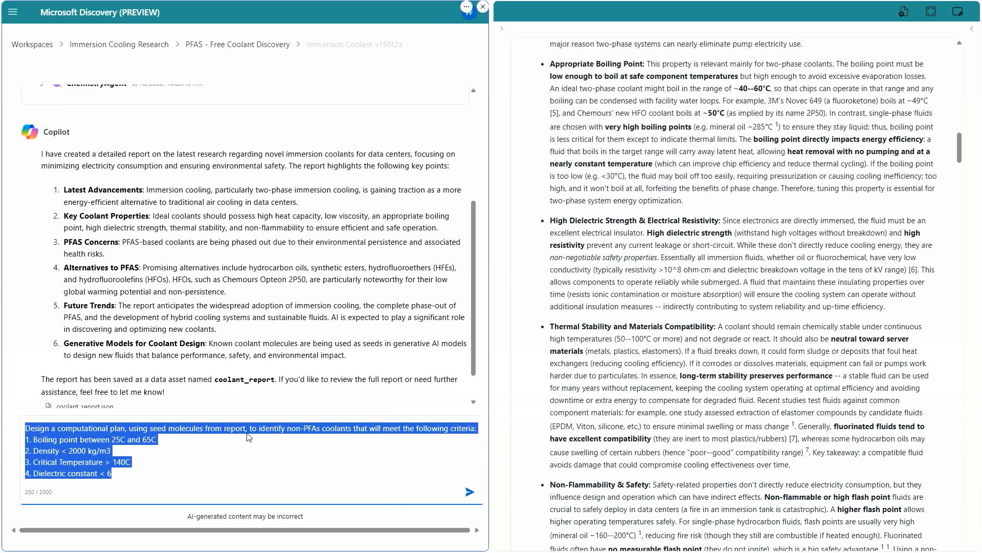
pyautogui.click(239, 488)
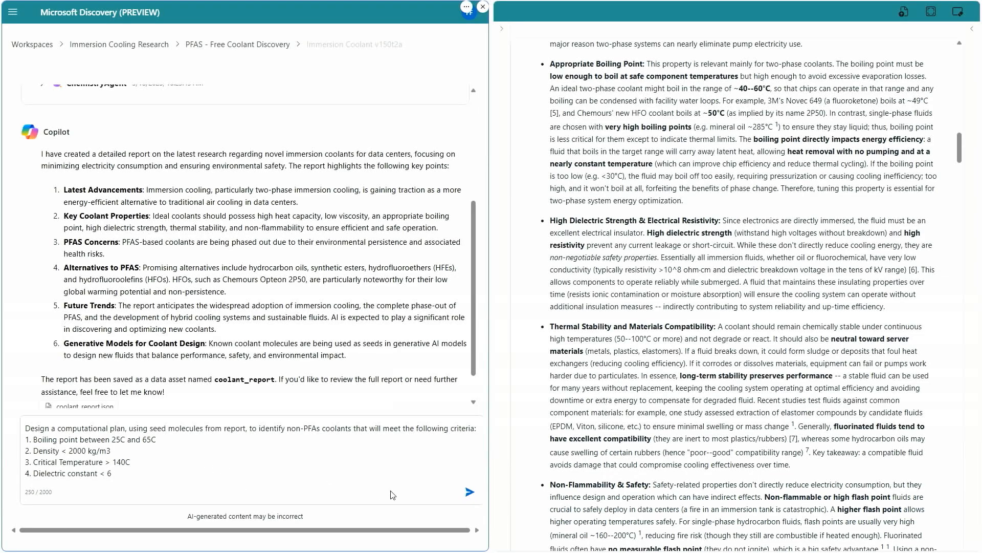
pyautogui.click(470, 491)
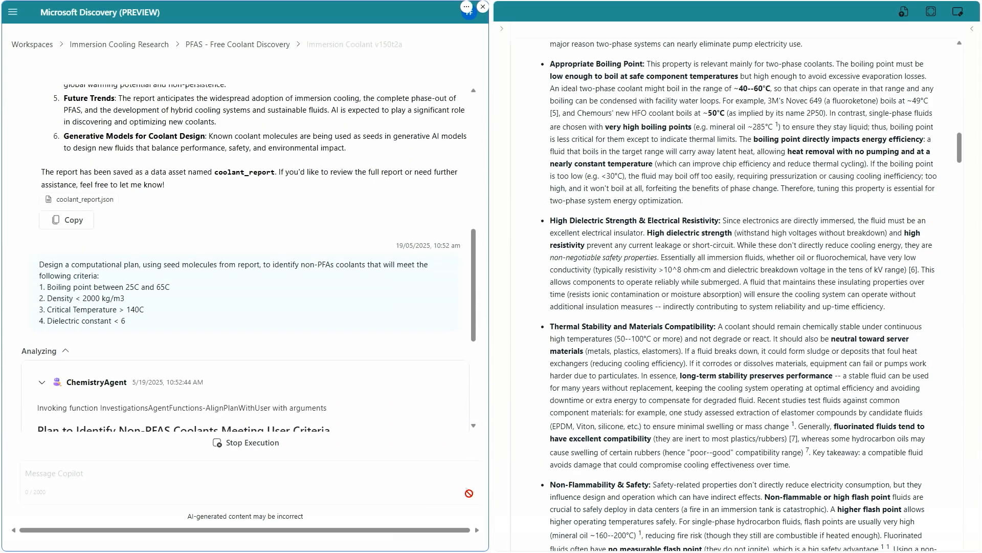
# Scroll to ChemistryAgent's five-step plan with its Proceed and Edit buttons.
pyautogui.scroll(-3)
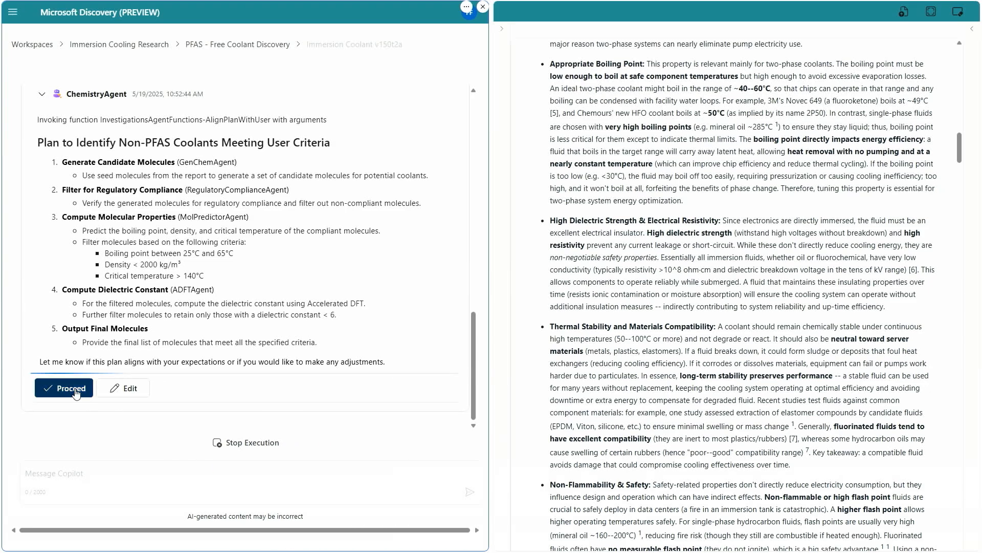
pyautogui.click(63, 387)
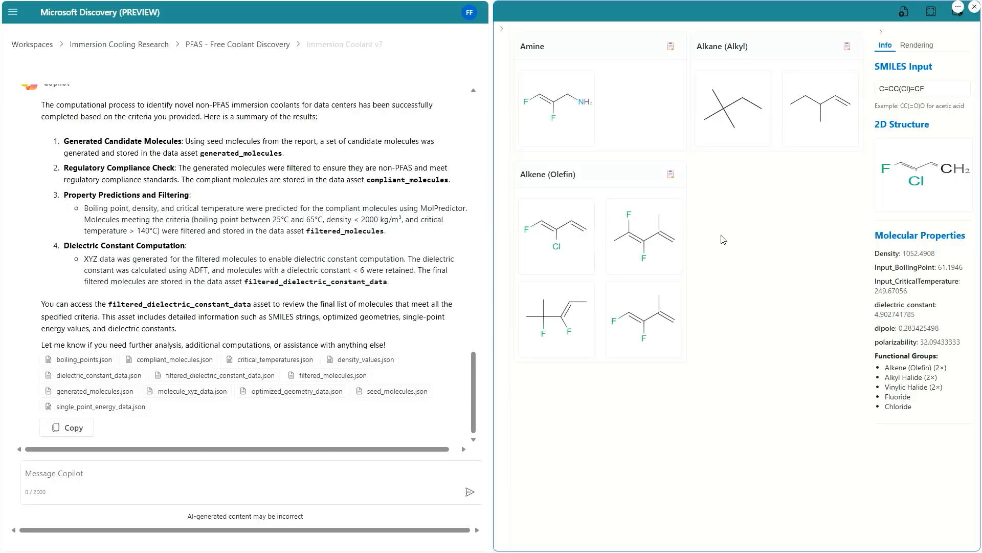
# Enter SMILES C=C(C)C(F)=C(C)F to show its structure and predicted properties.
pyautogui.write('C=C(C)C(F)=C(C)F')
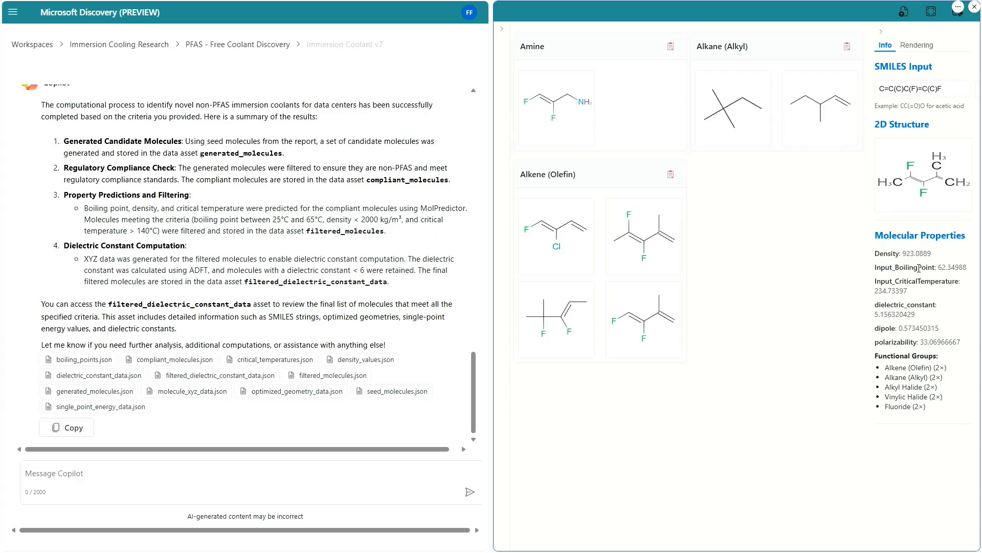
pyautogui.moveTo(930, 314)
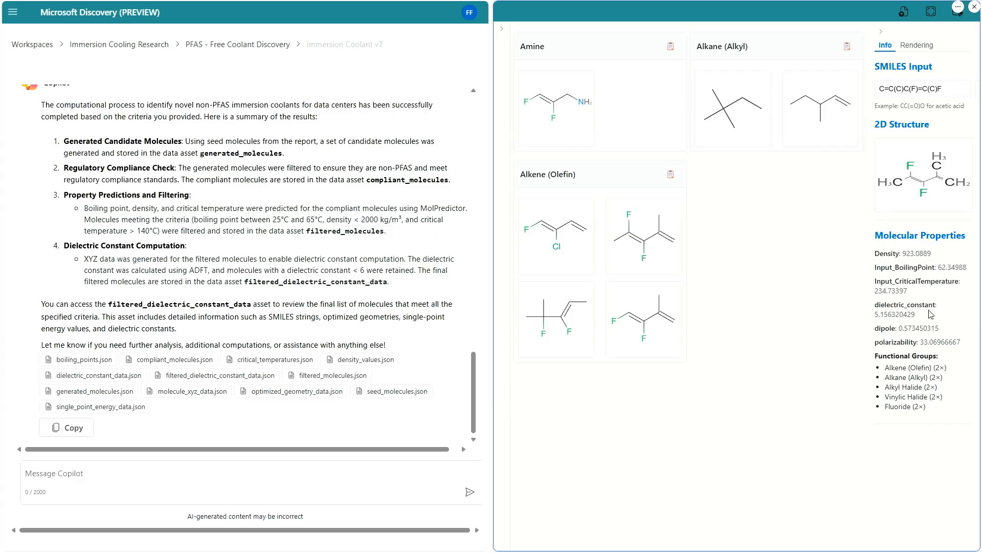